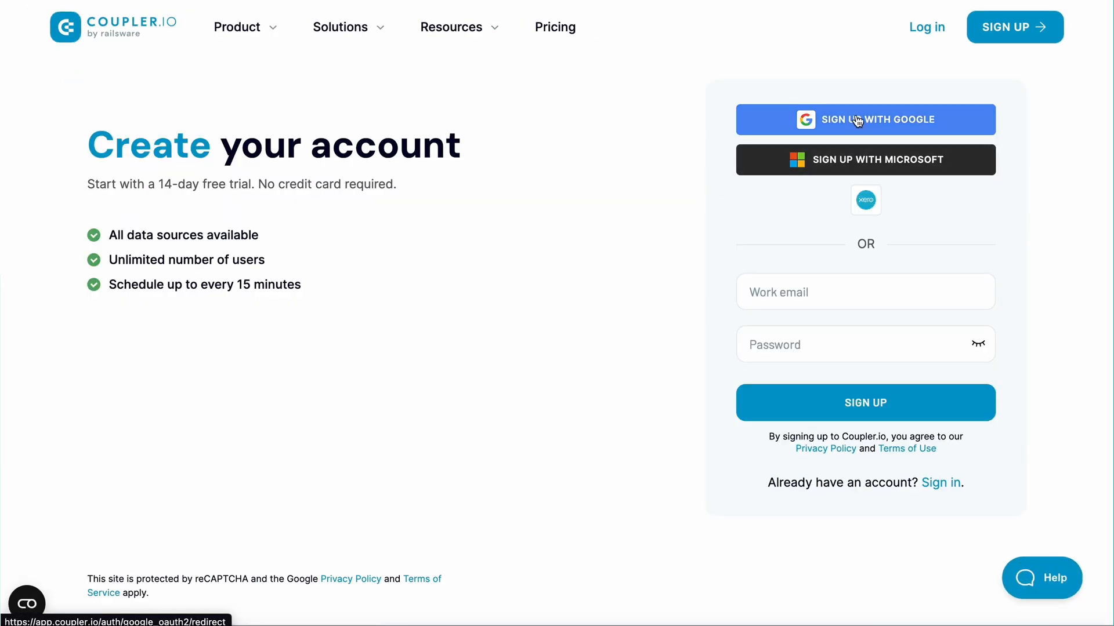
- Sign up with the demo Google account, choose Looker Studio, and name the importer 'Campaign performanc'
click(864, 118)
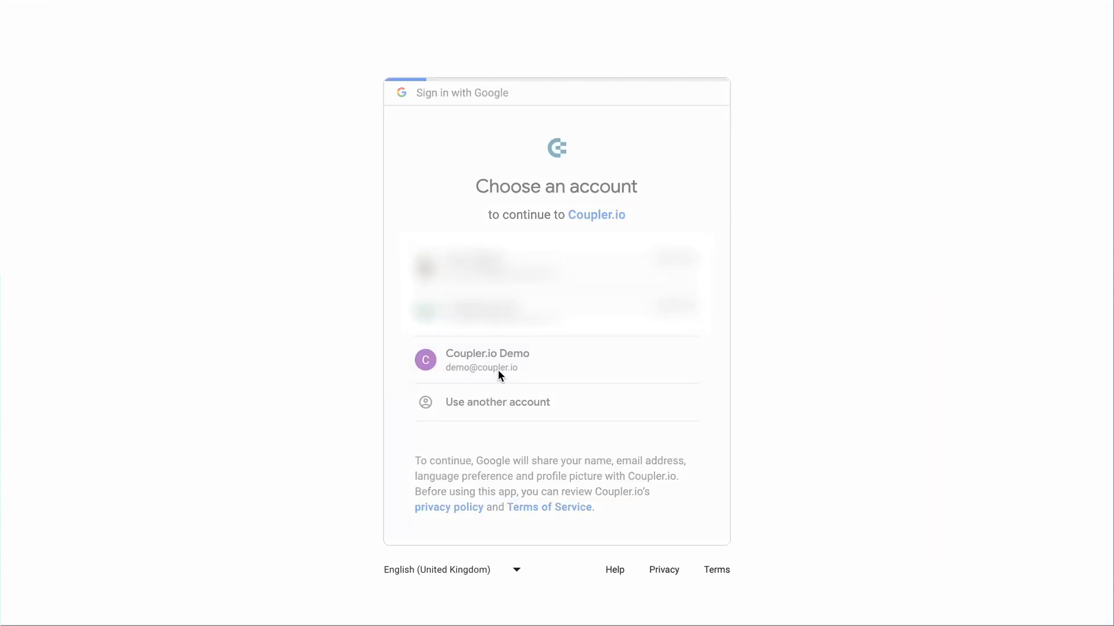
click(487, 360)
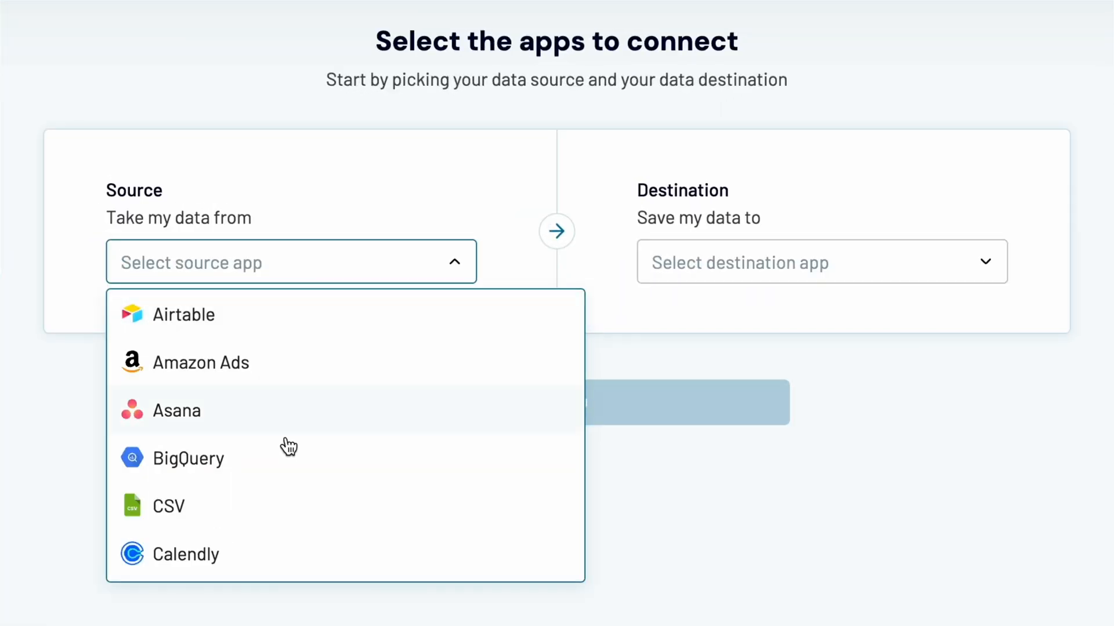
scroll(down, 3)
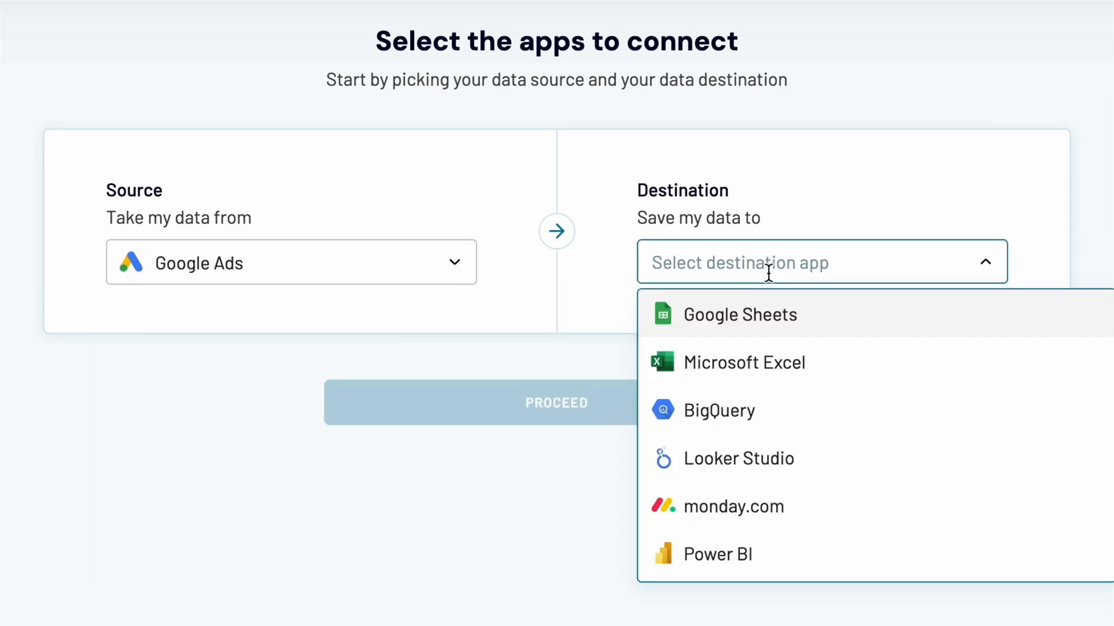
click(740, 458)
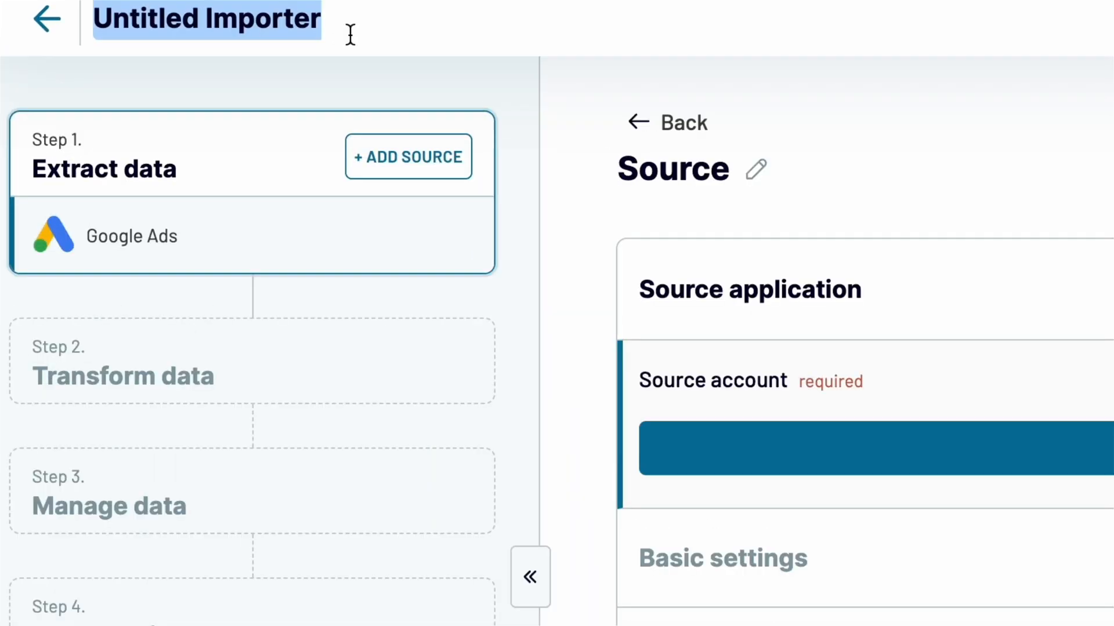
text(Campaign performanc)
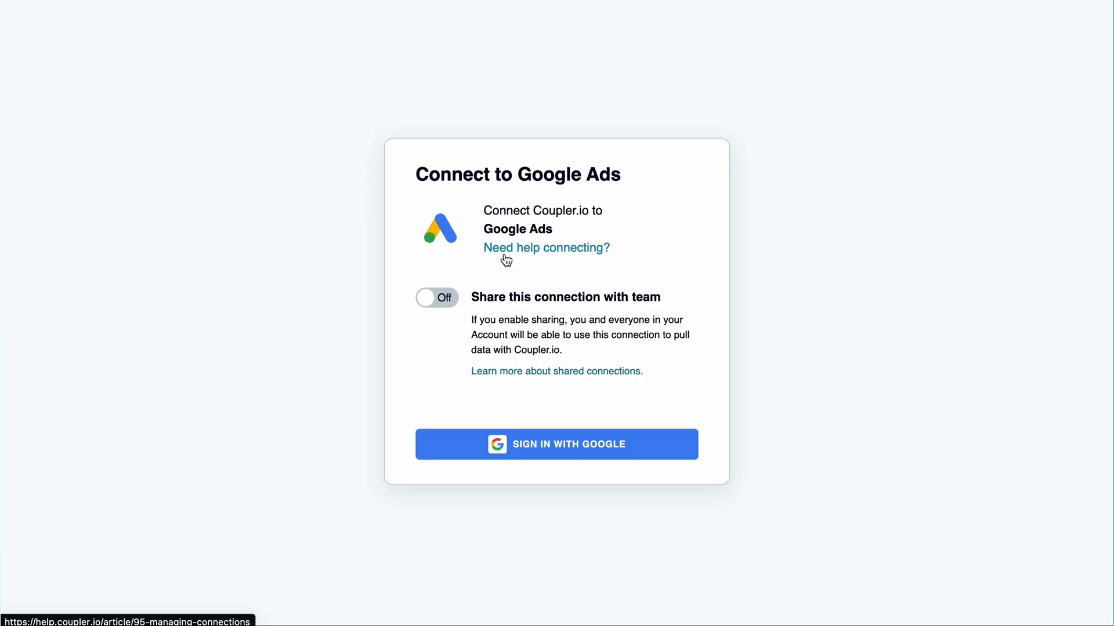
- Connect the Google Ads account and select the Coupler.io MARKETING ad account
click(556, 444)
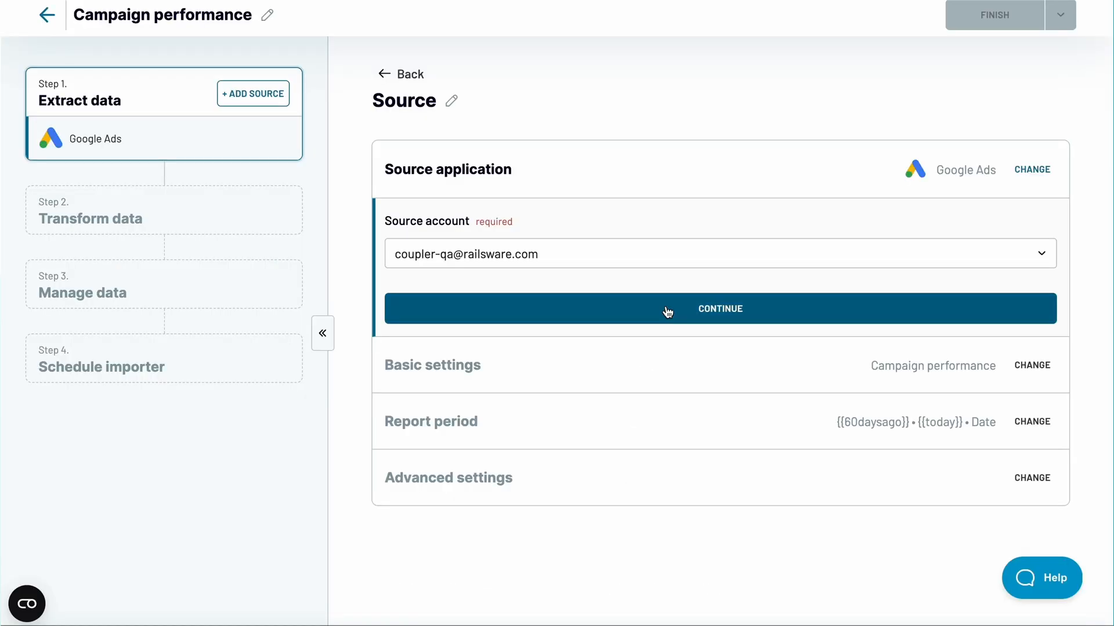
click(719, 308)
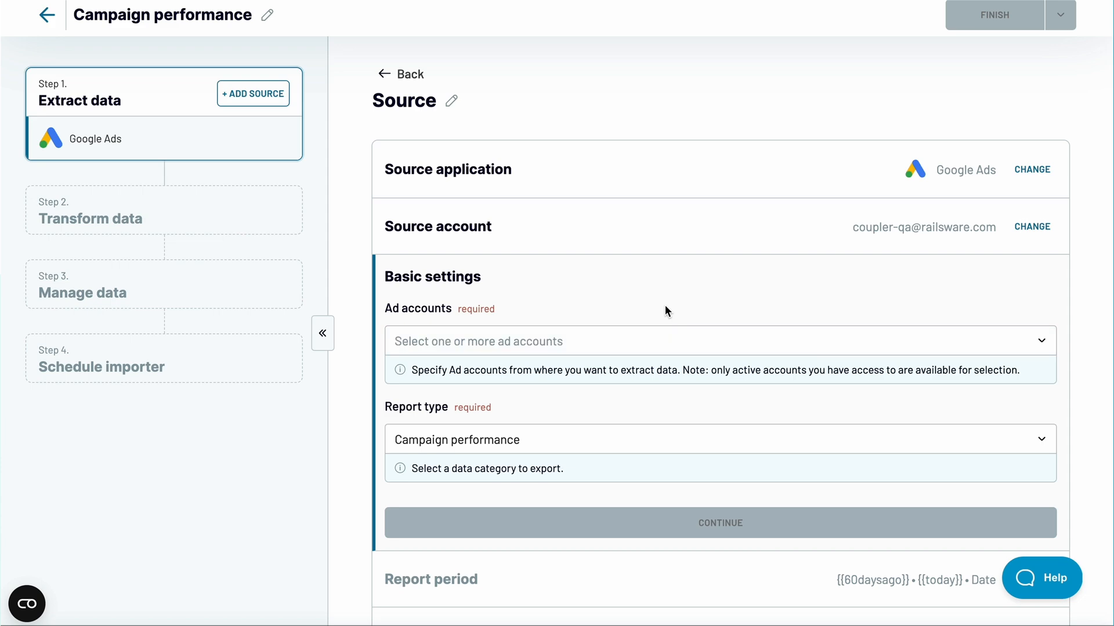
click(710, 341)
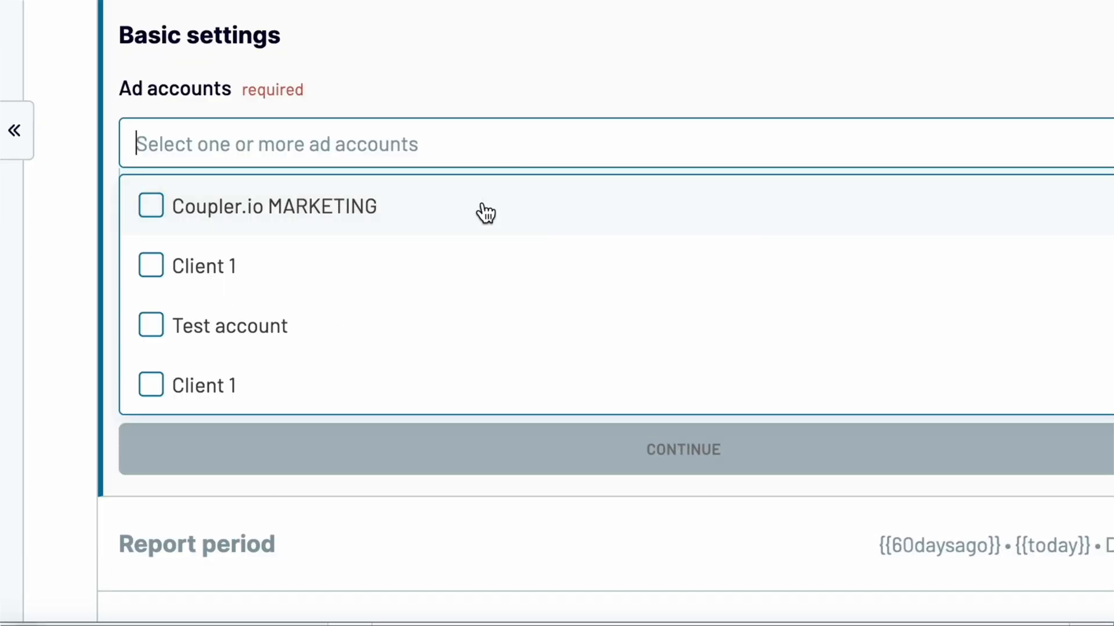
click(150, 205)
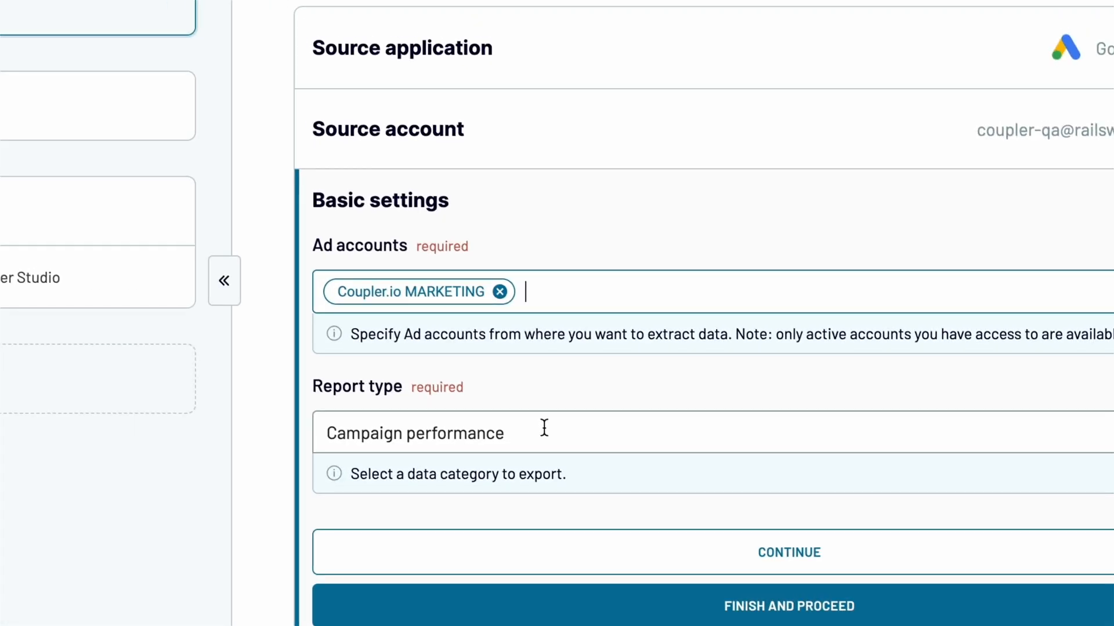
- Browse the report types, keeping Campaign performance as the report type
click(414, 433)
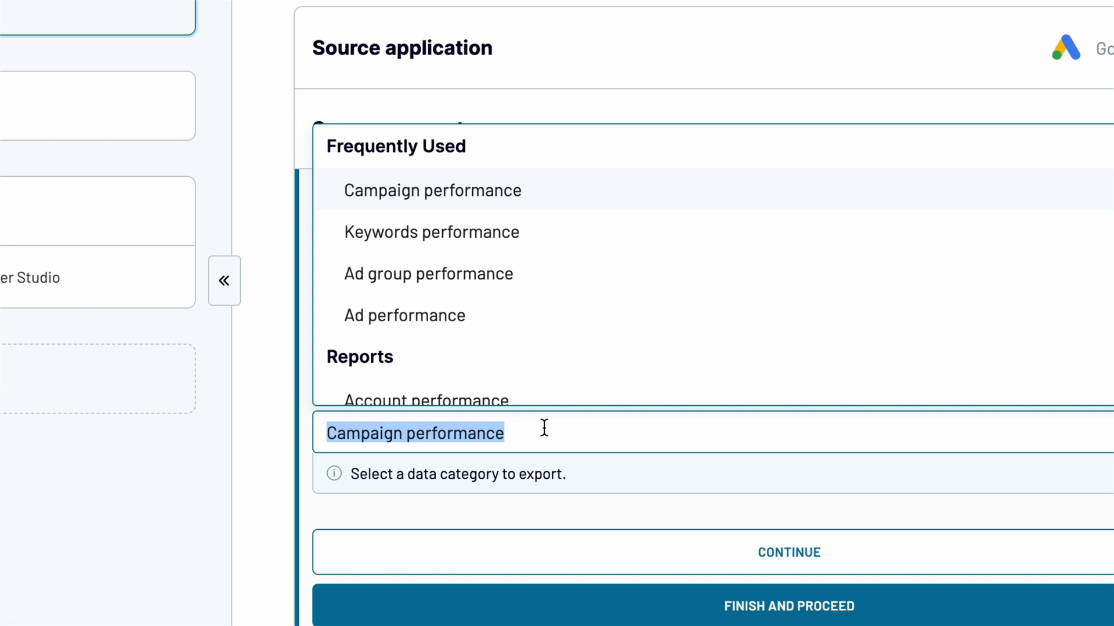
scroll(down, 3)
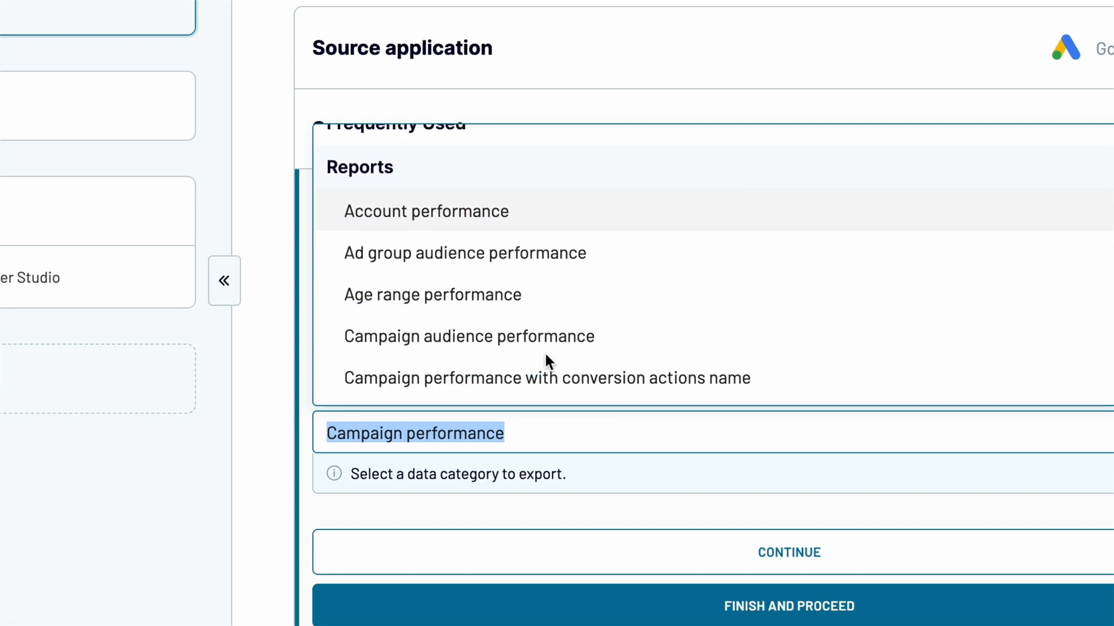
scroll(down, 3)
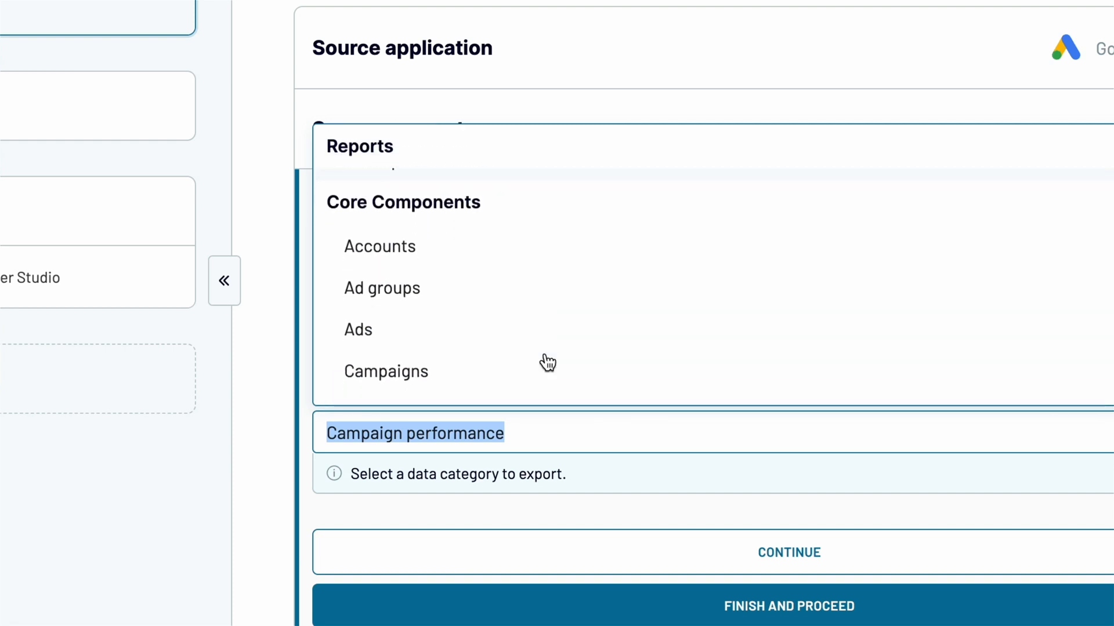
scroll(down, 3)
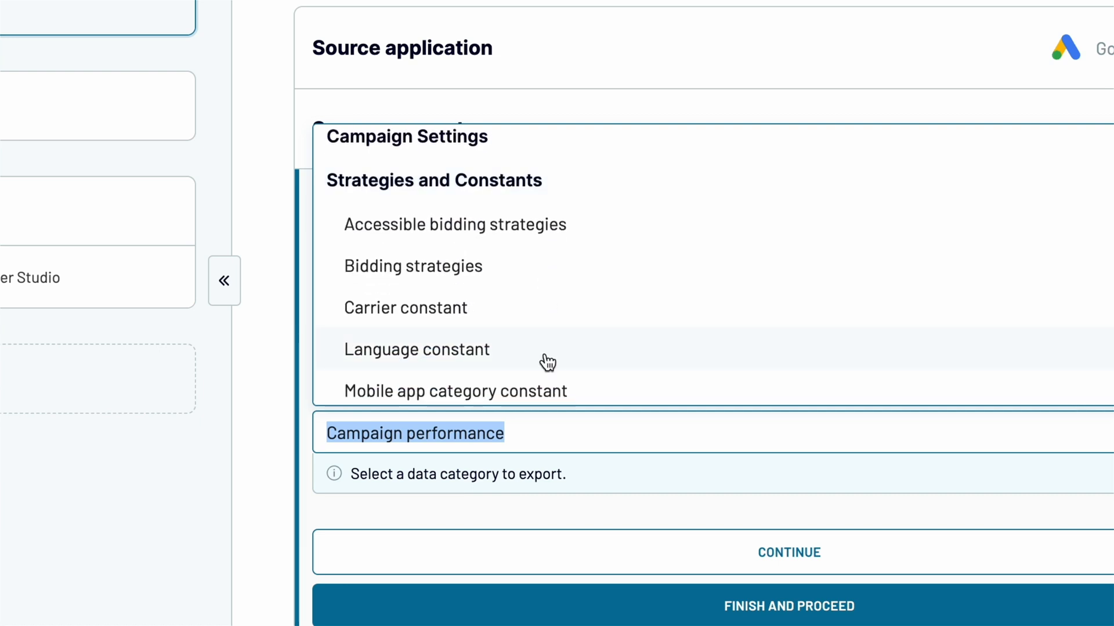
scroll(down, 3)
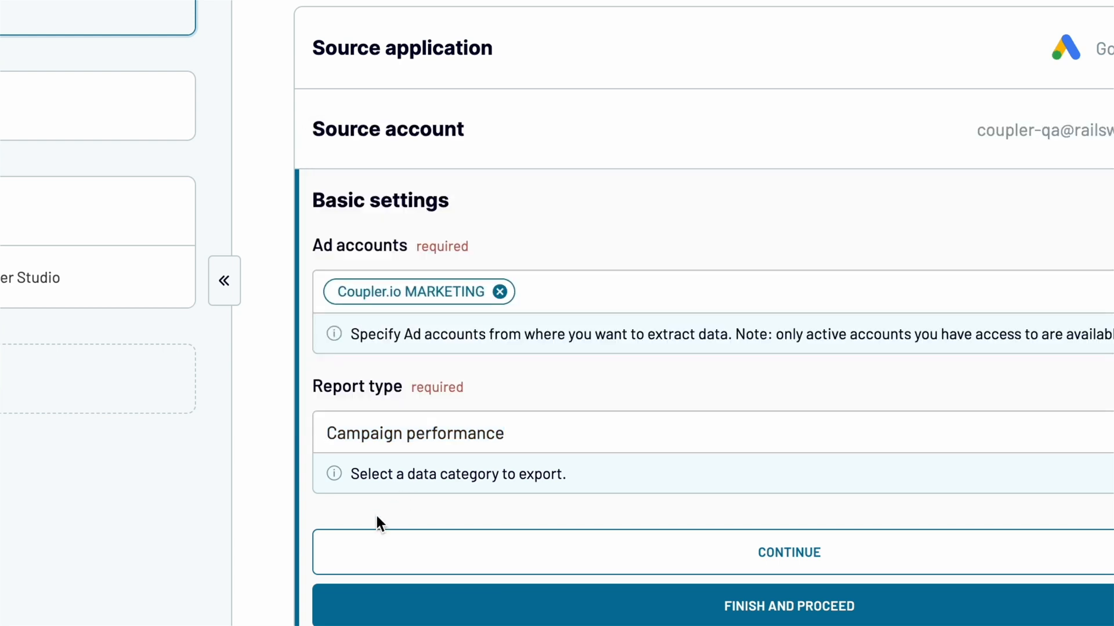
- Accept the default report period and conversion window, then finish the Google Ads source
click(788, 553)
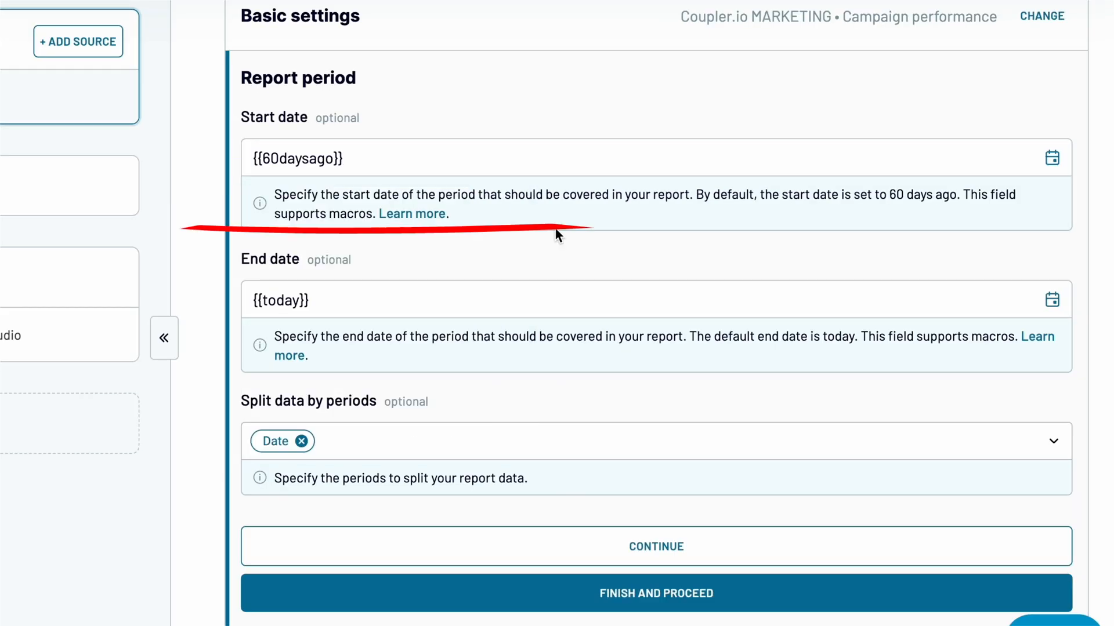
click(410, 214)
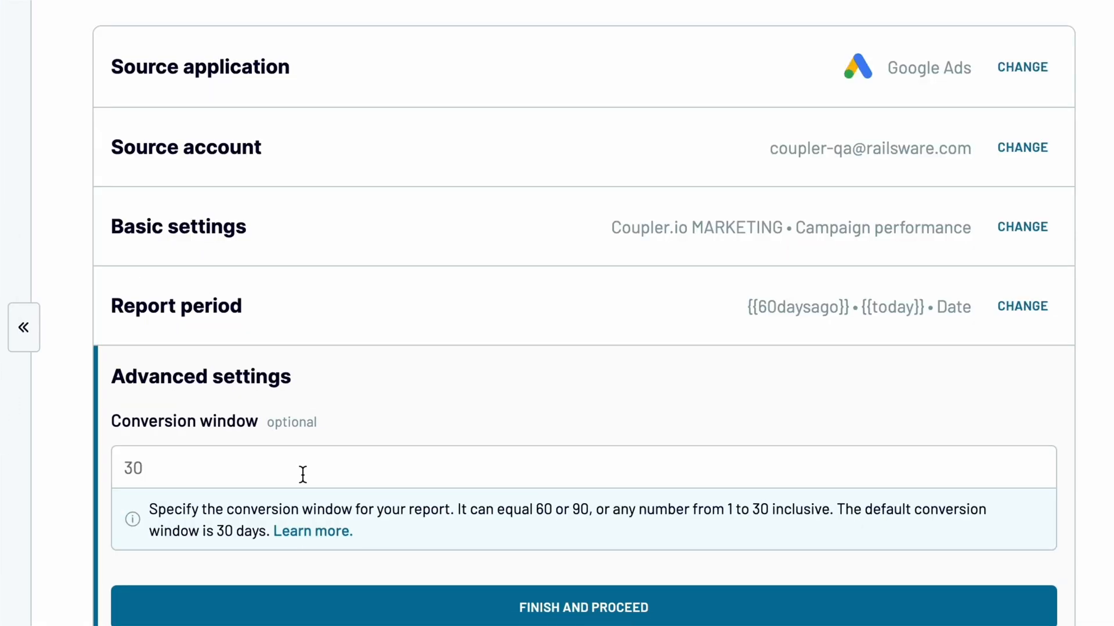
click(302, 467)
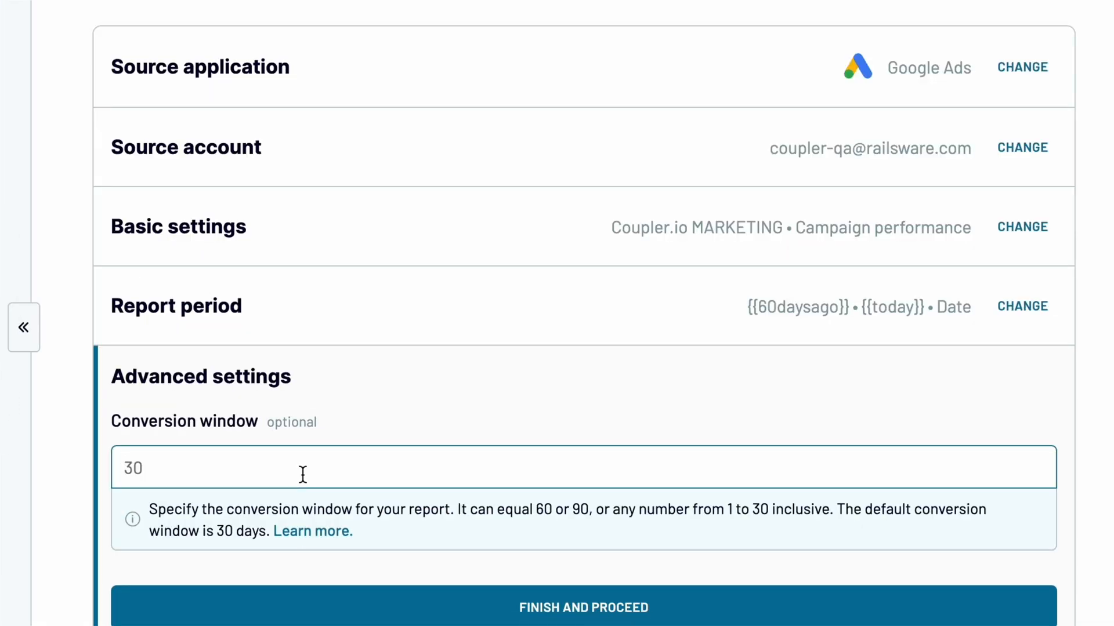
click(583, 607)
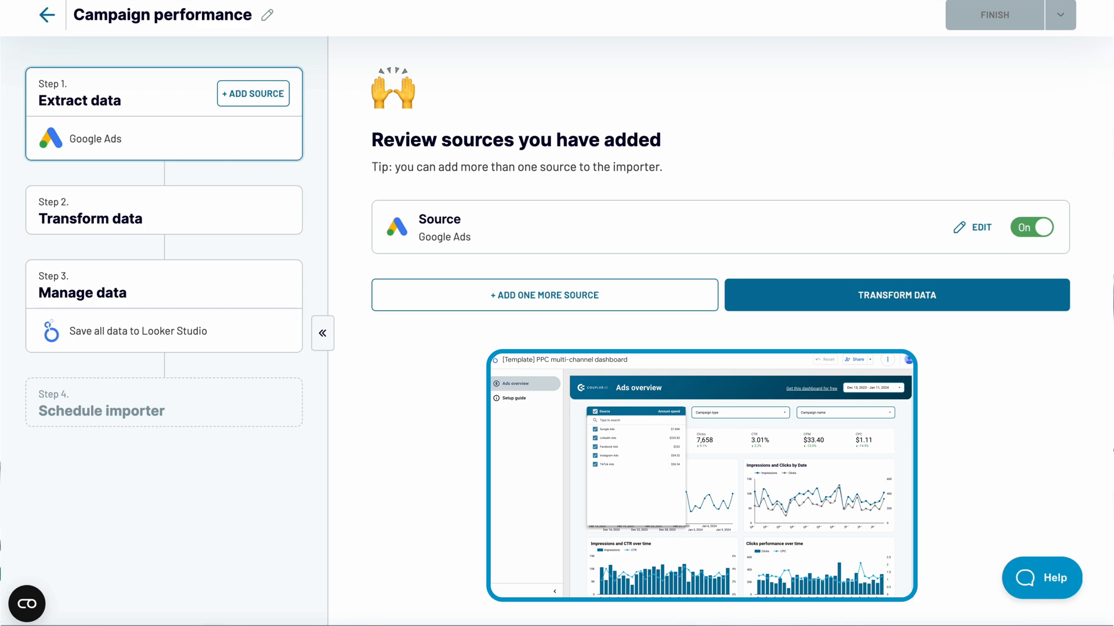
- Add and apply a filter keeping rows where All conversions is more than 10
click(896, 295)
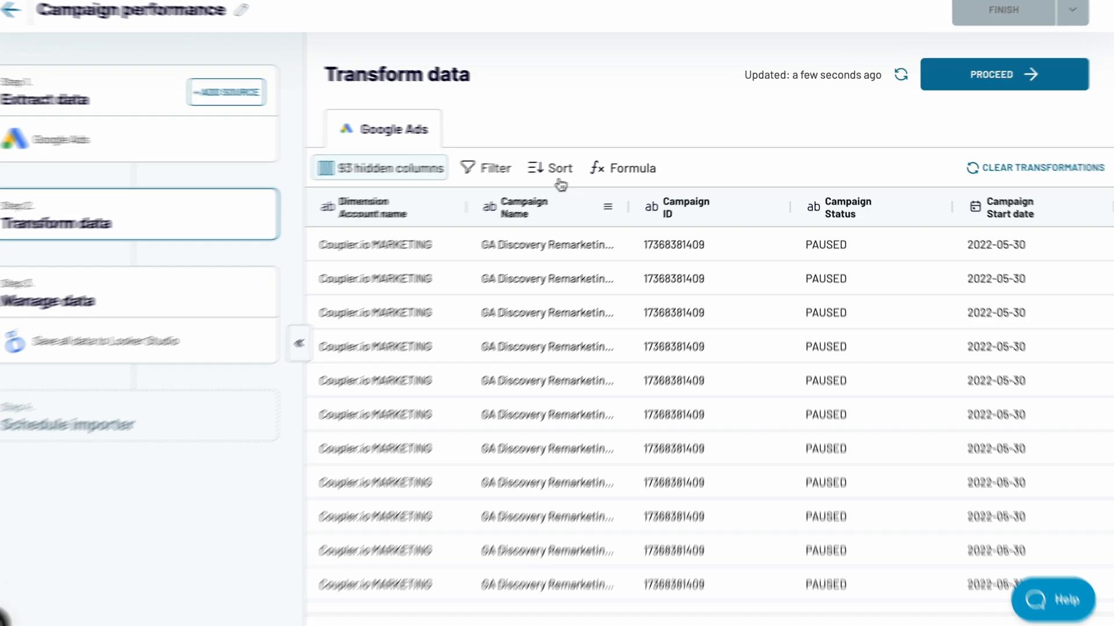
click(379, 167)
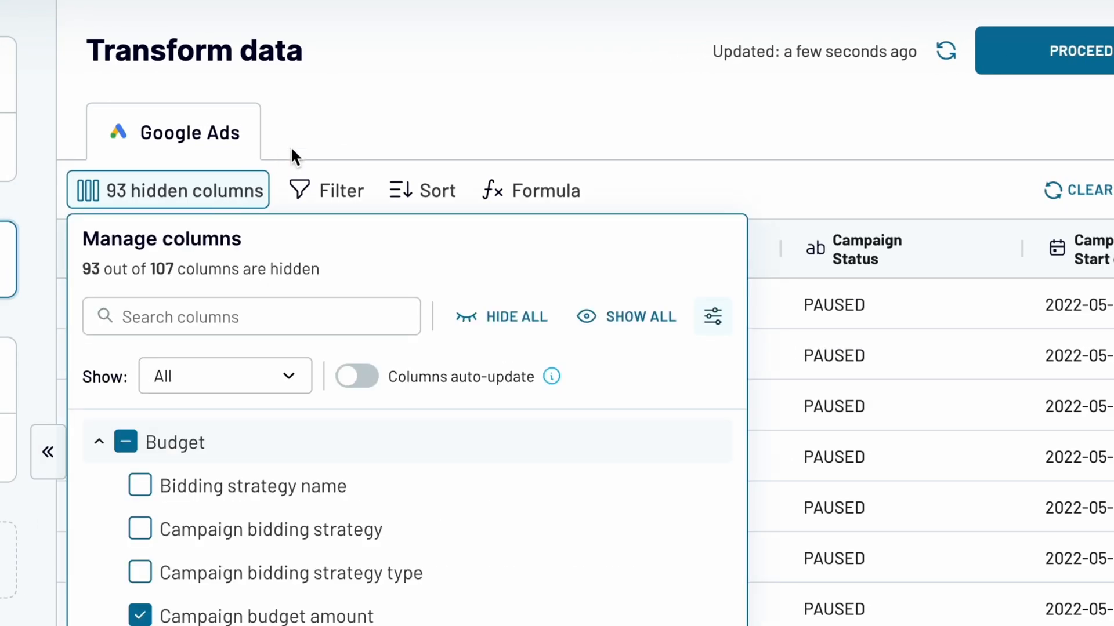
click(326, 190)
text(all)
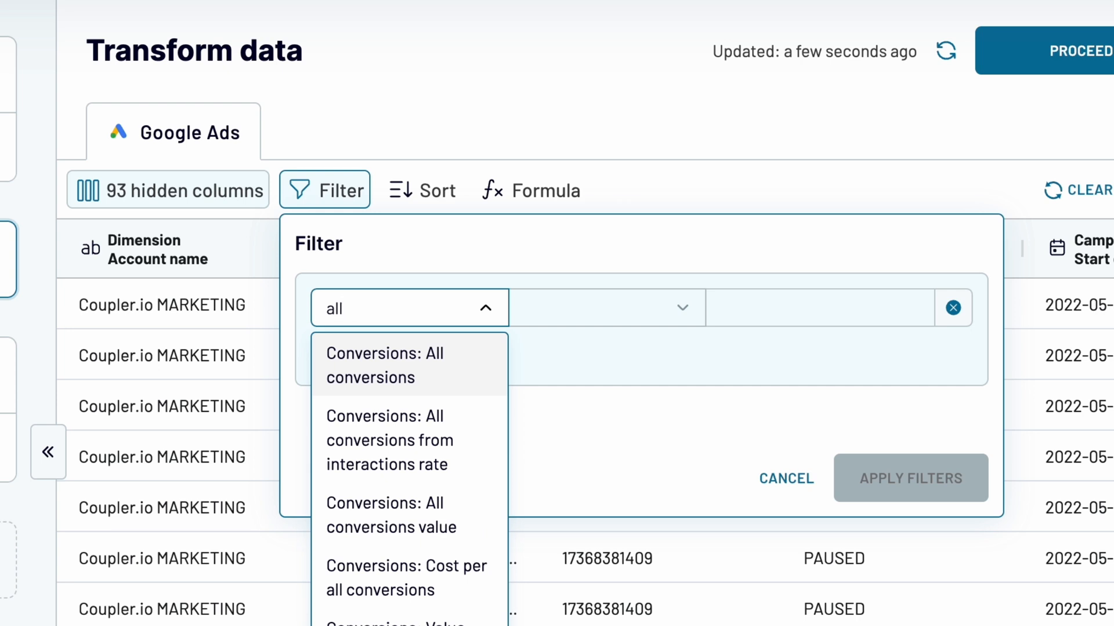
click(384, 366)
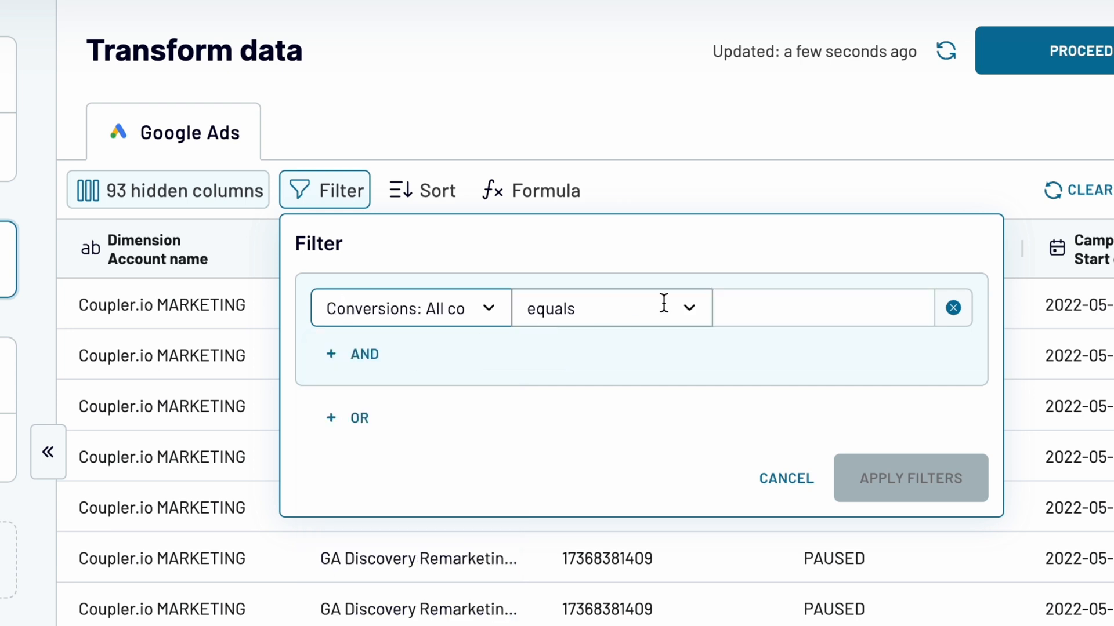
click(610, 307)
text(10)
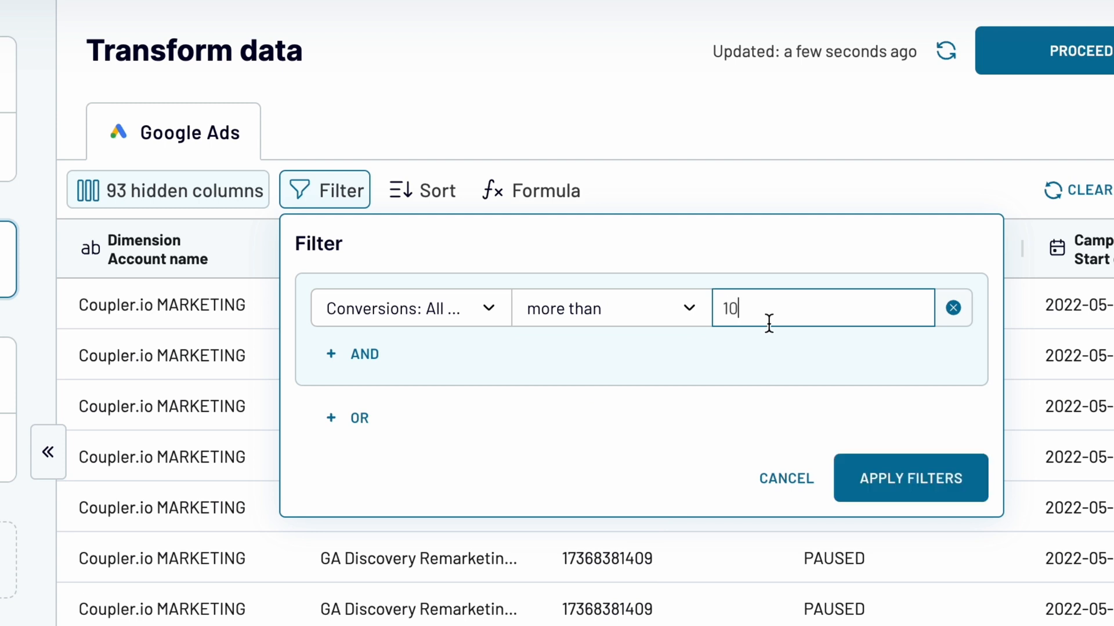
click(910, 478)
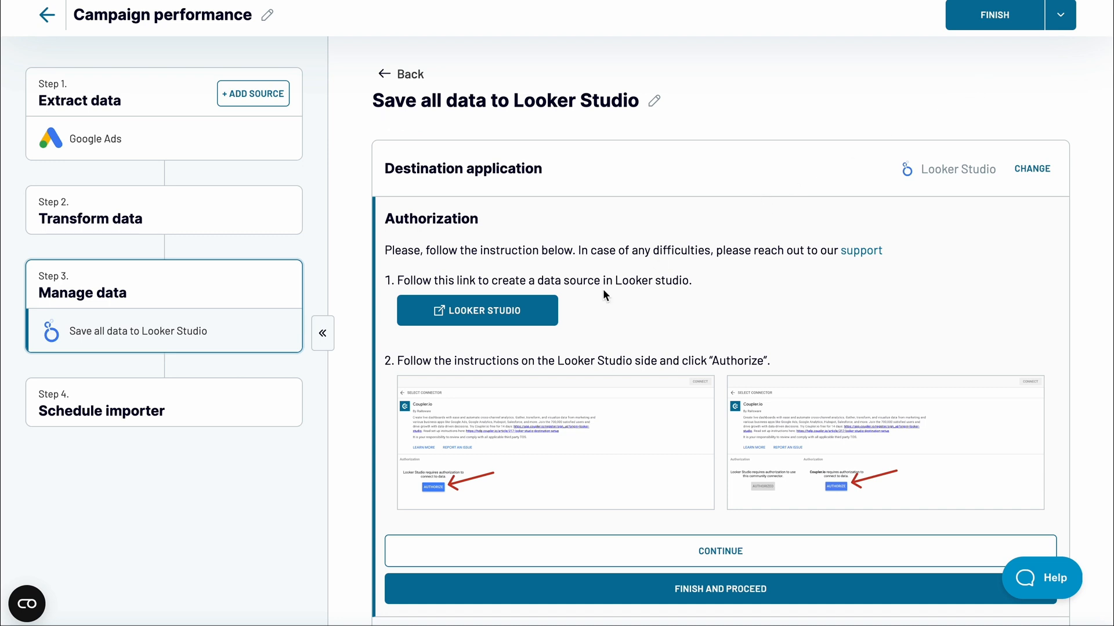
- Authorize Coupler.io in Looker Studio, connect the 14-field data source, and add it to a report
click(477, 311)
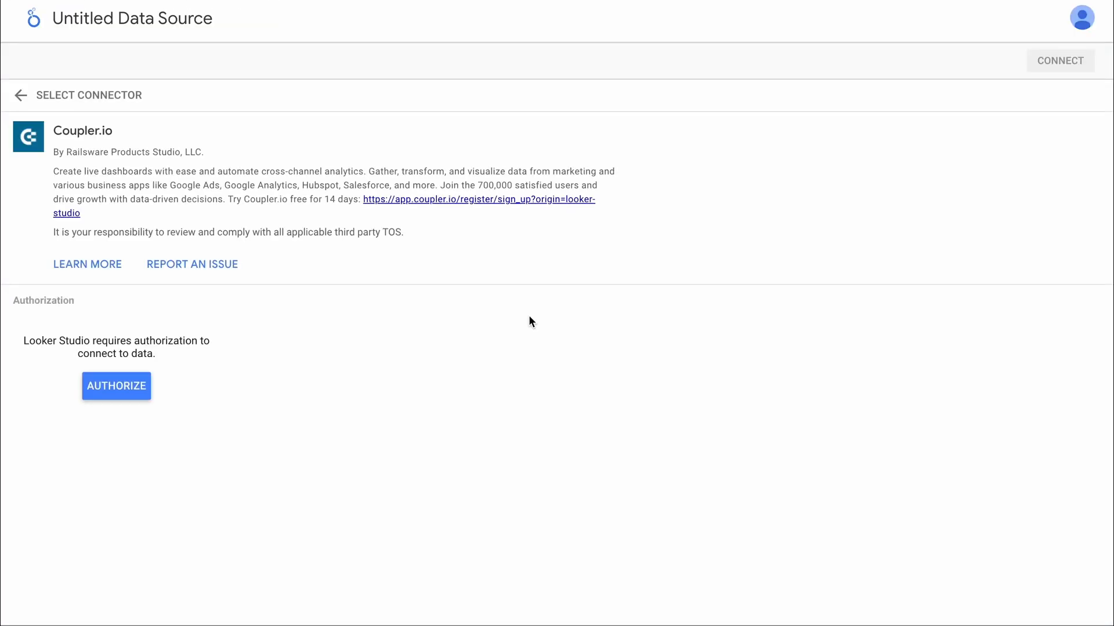
click(116, 386)
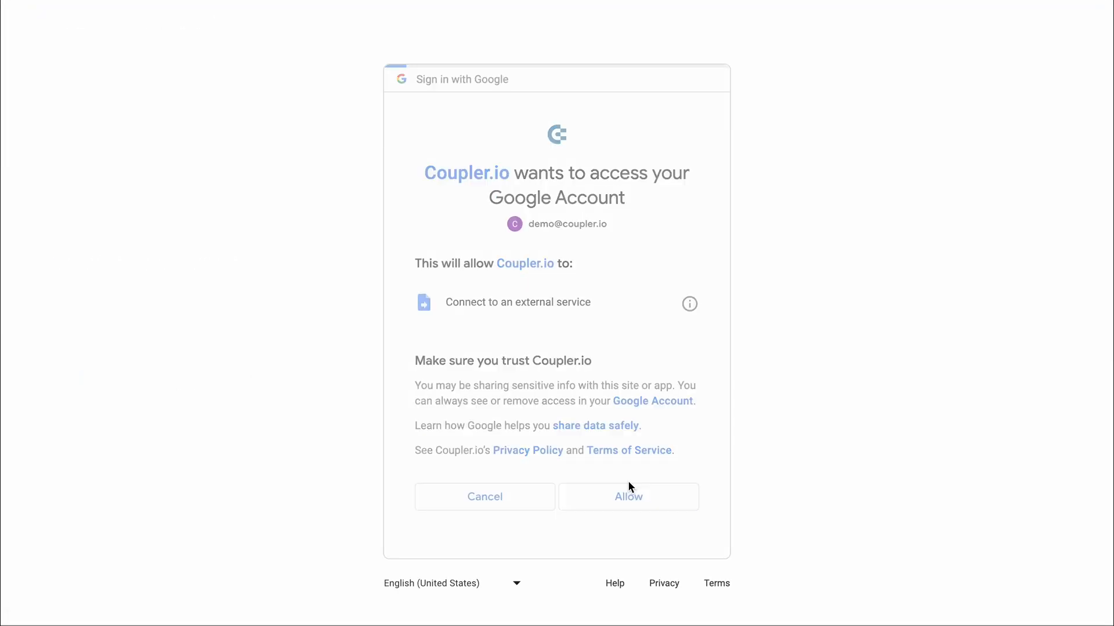
click(627, 496)
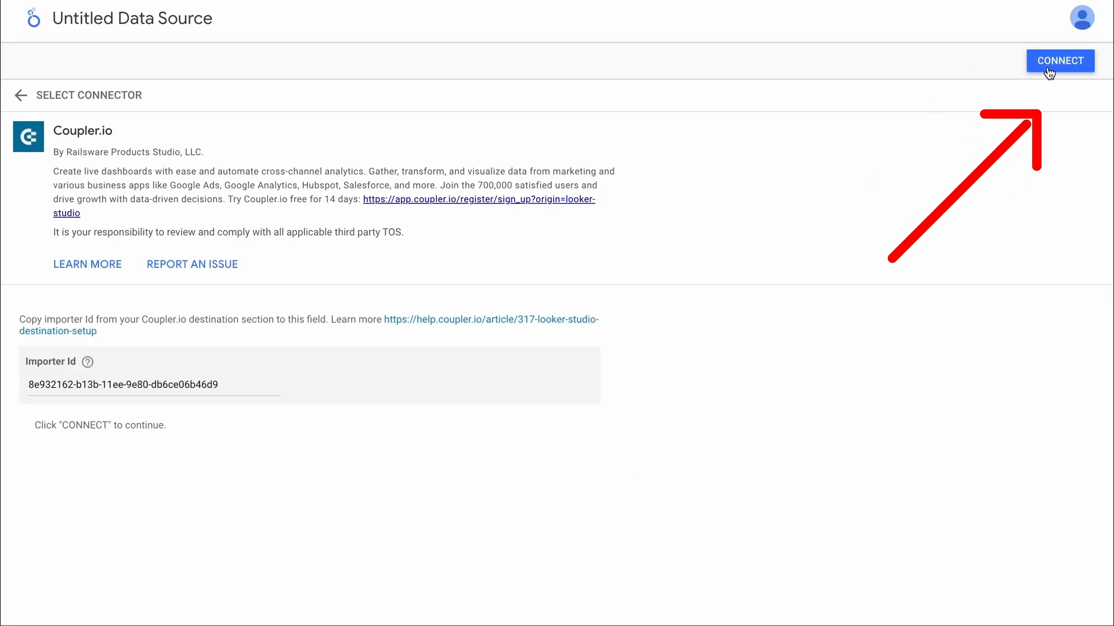
click(1059, 60)
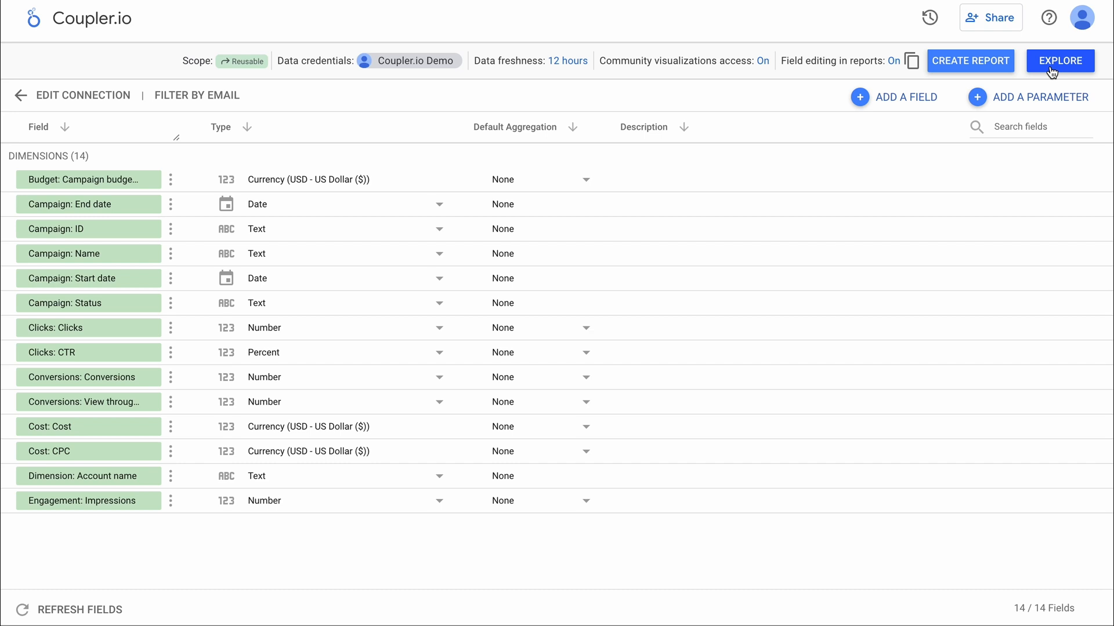
click(1059, 60)
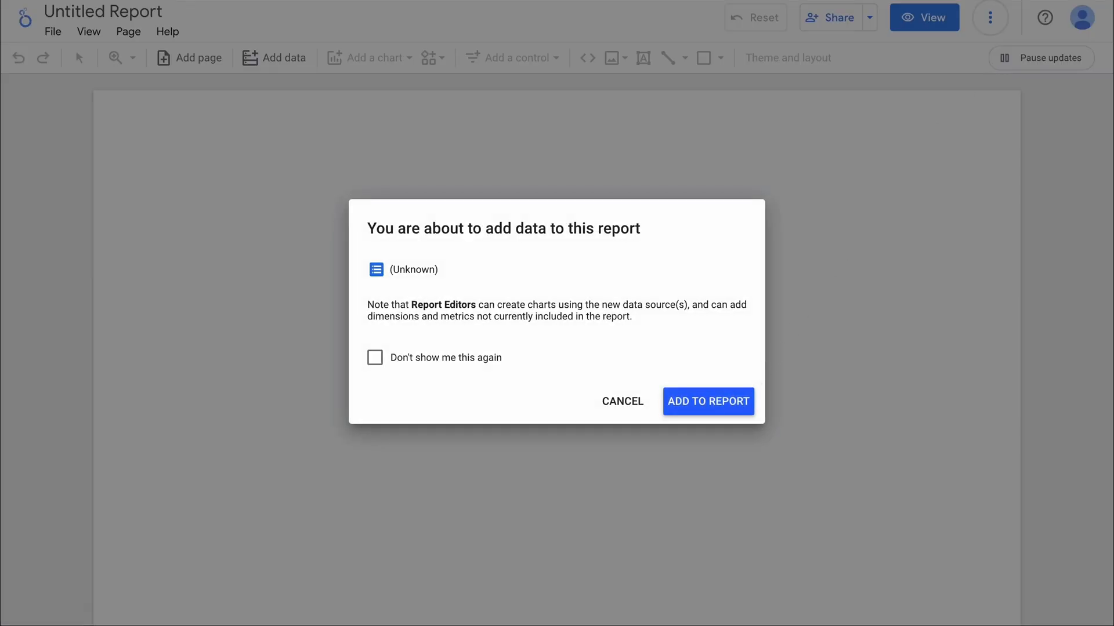
click(708, 401)
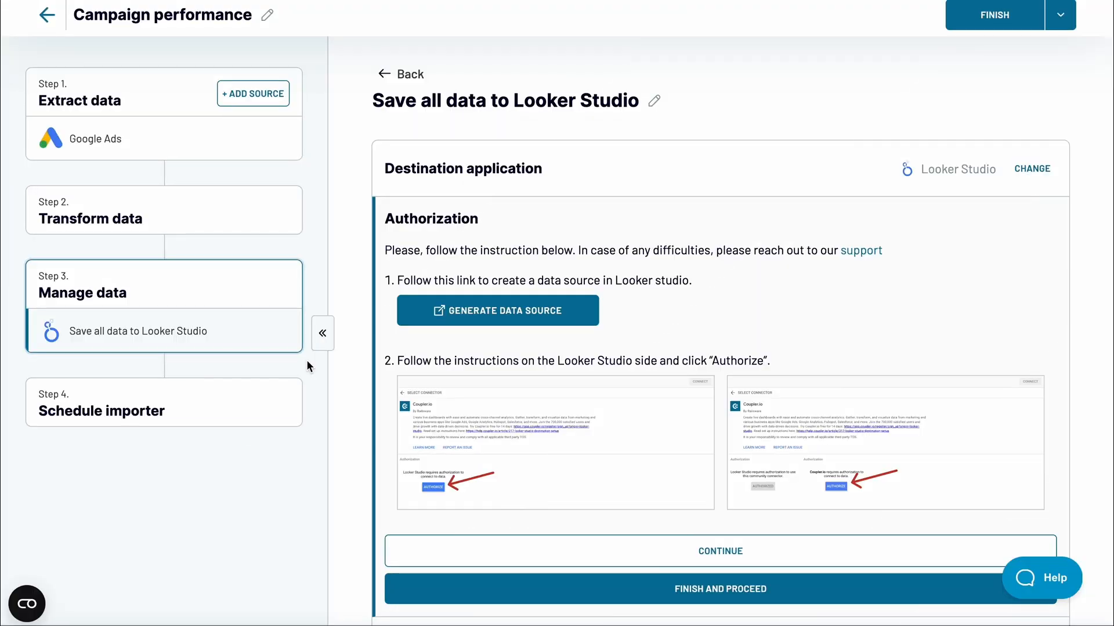
- On the Schedule importer step, enable automatic refresh with a Monday–Friday interval
click(164, 402)
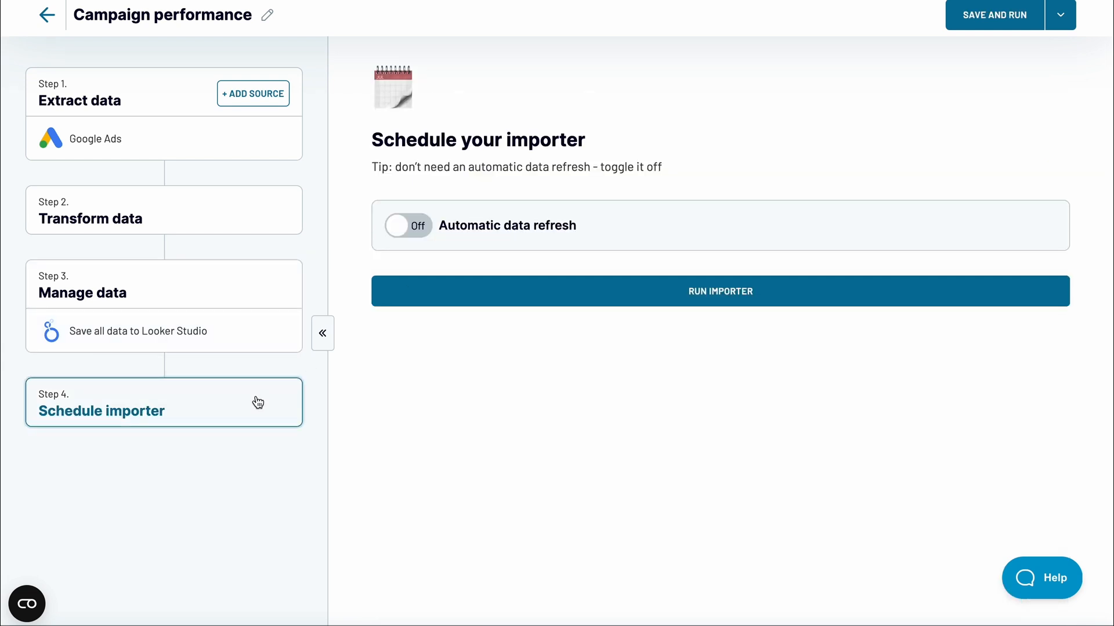
click(407, 225)
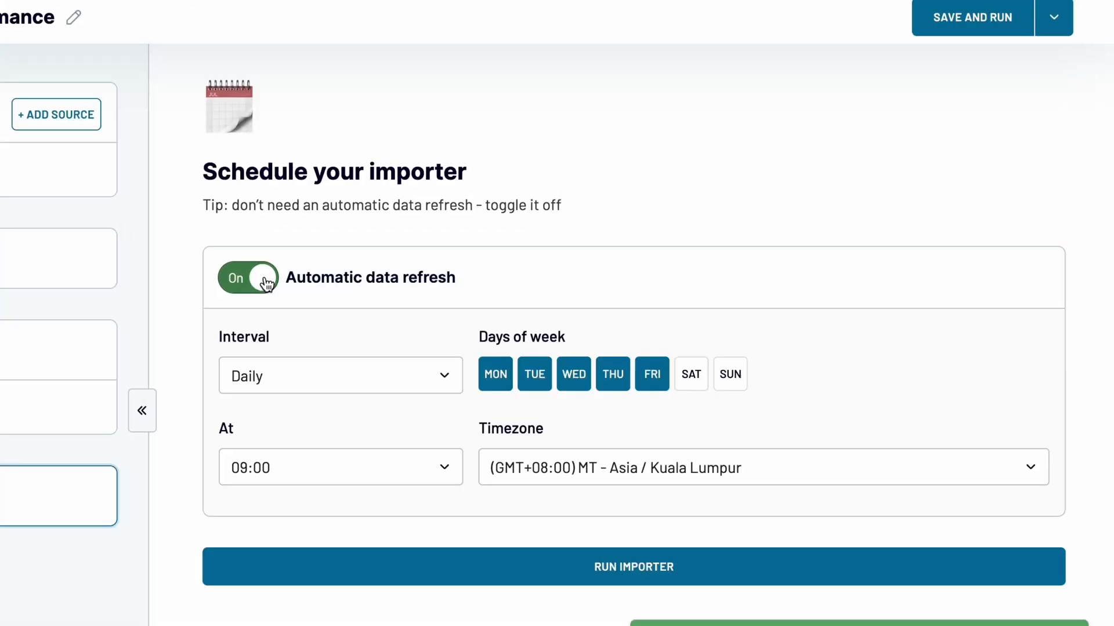
click(340, 375)
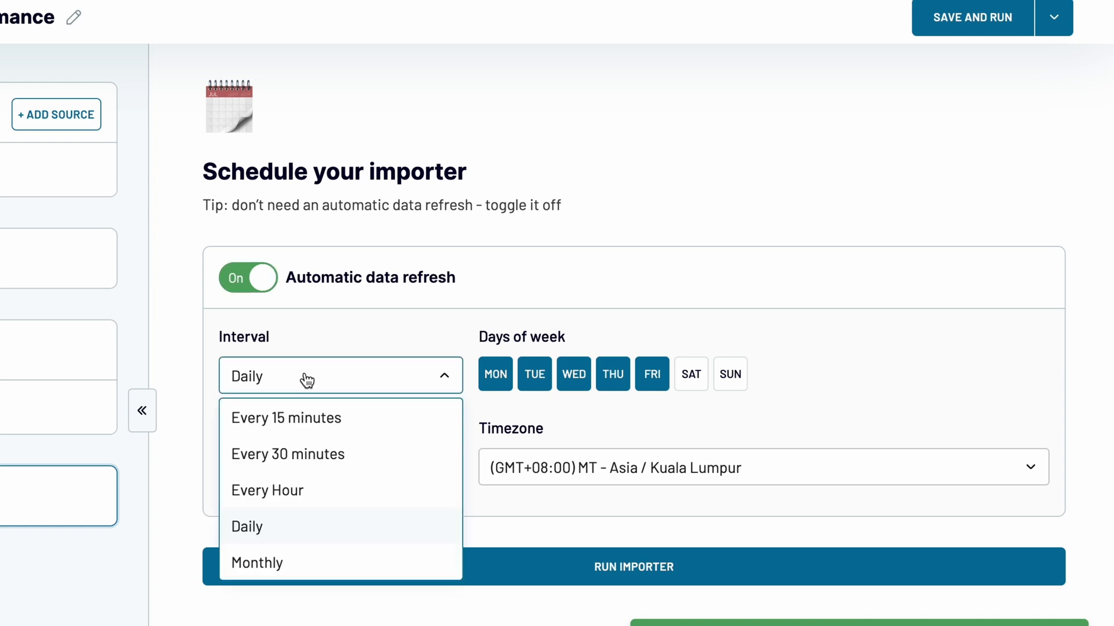
click(268, 491)
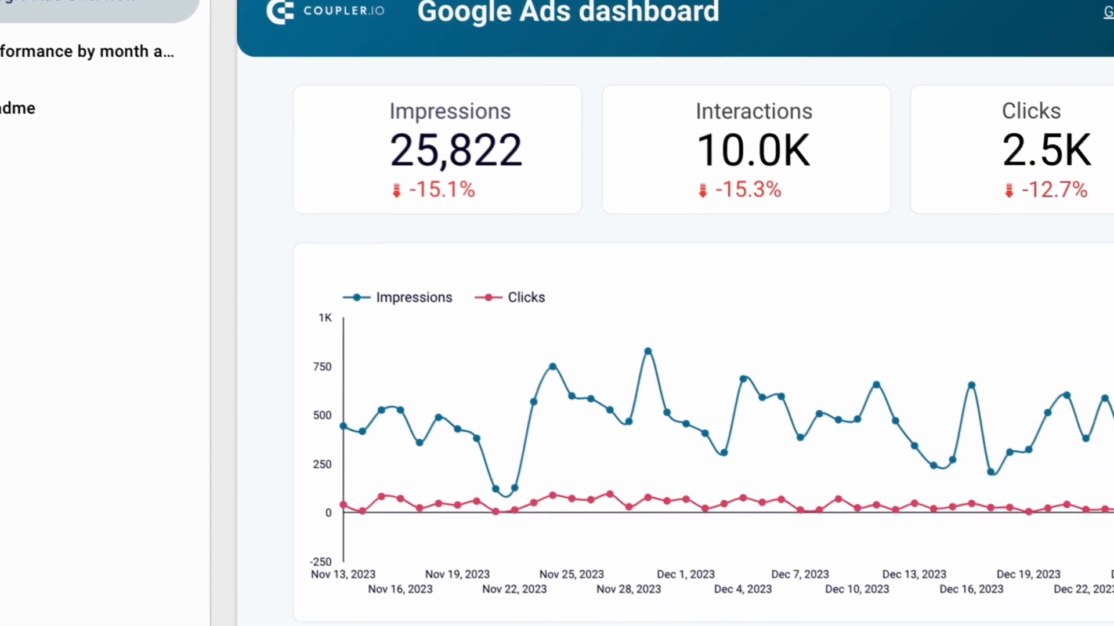
- Scroll through the Google Ads dashboard and open the [Template] PPC multi-channel dashboard report
scroll(down, 3)
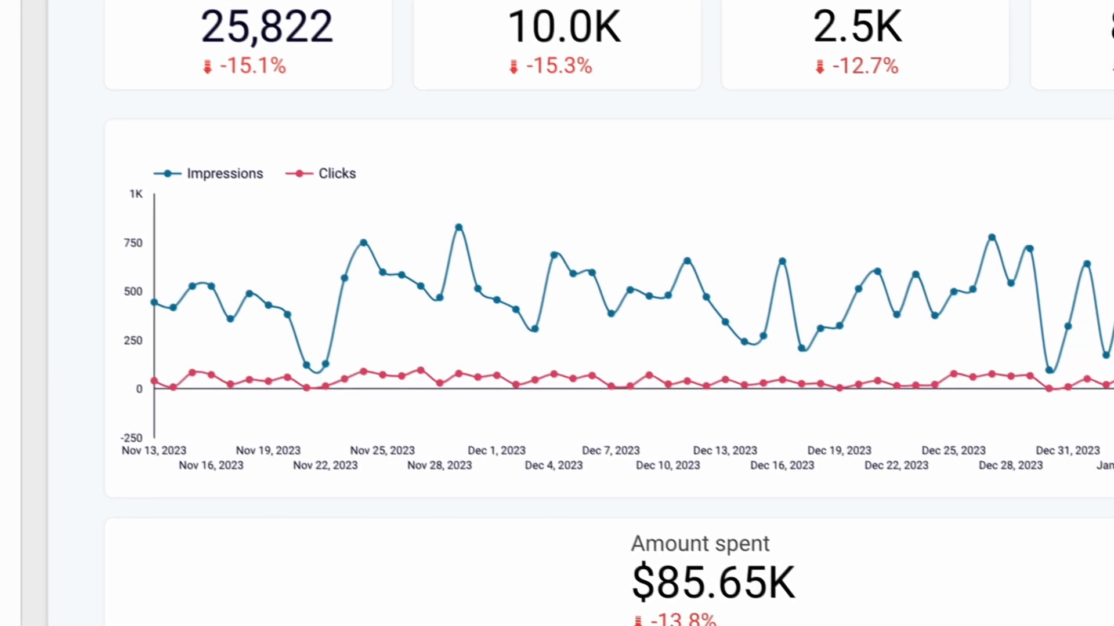
scroll(down, 3)
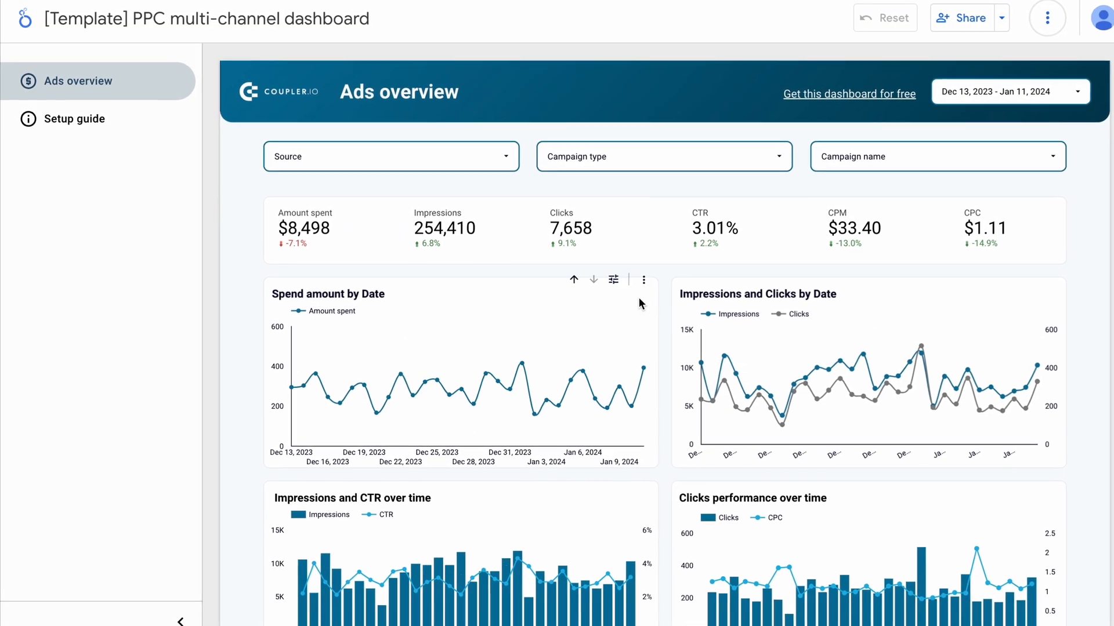
click(389, 156)
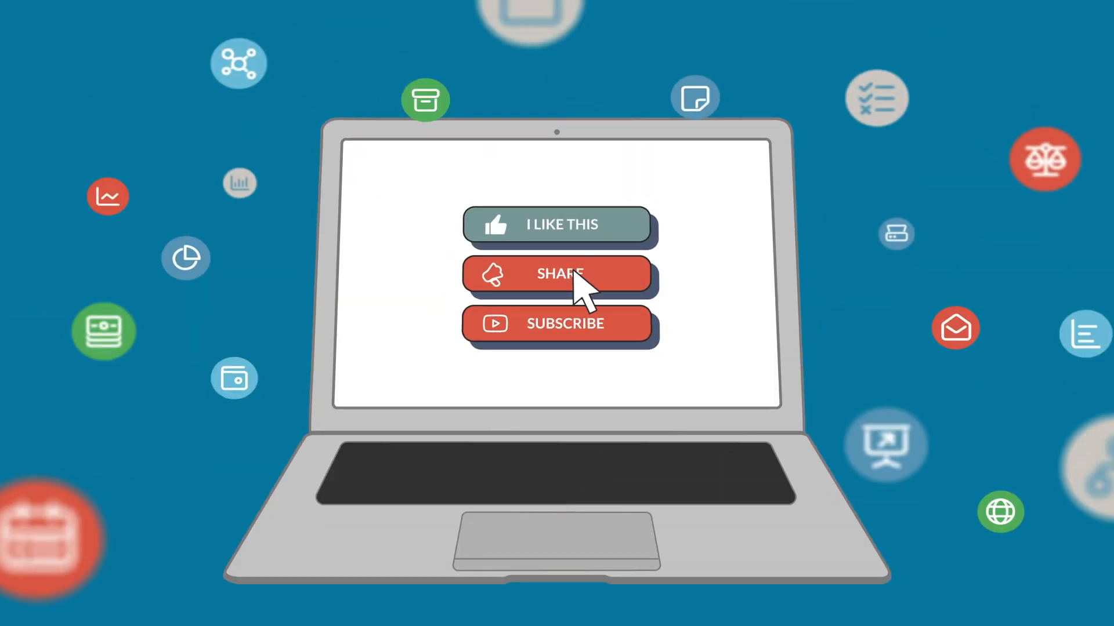
click(559, 275)
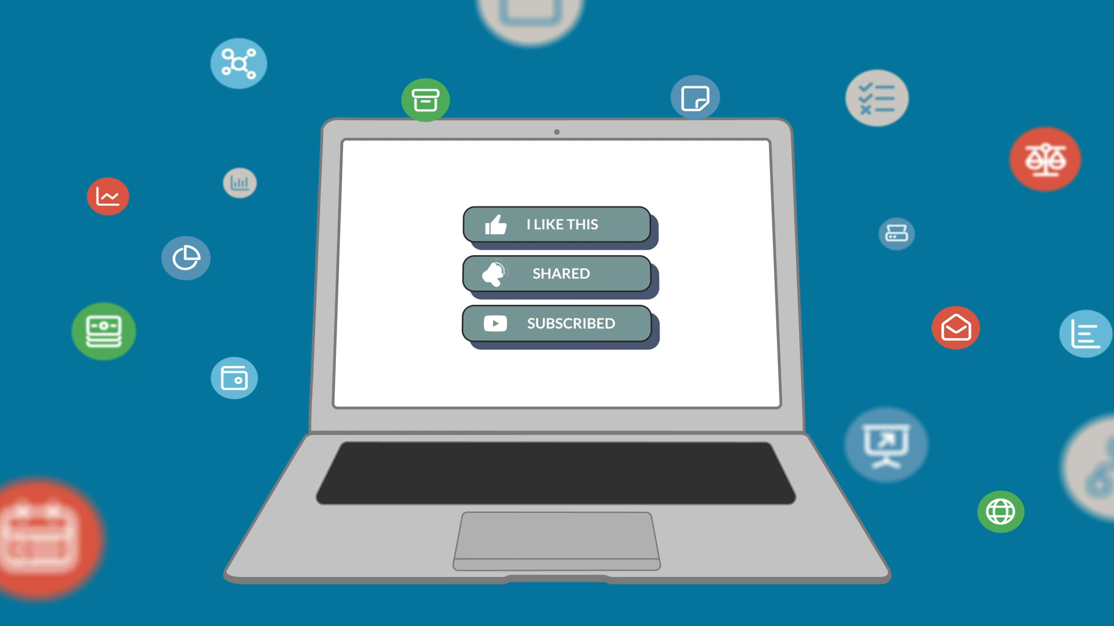